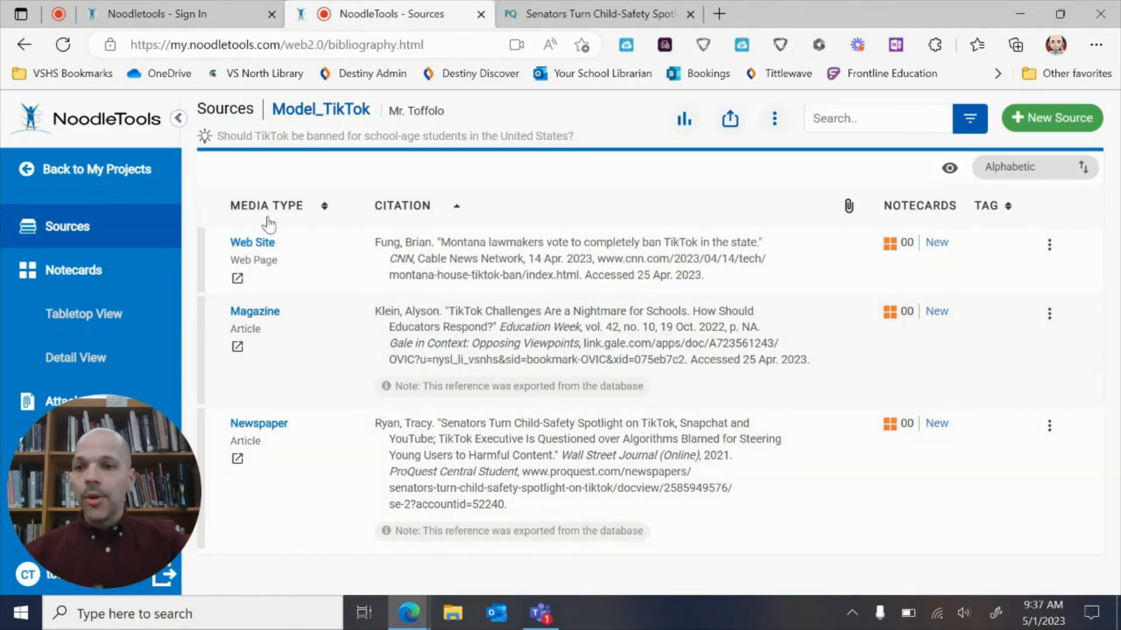
mouse_move(96, 280)
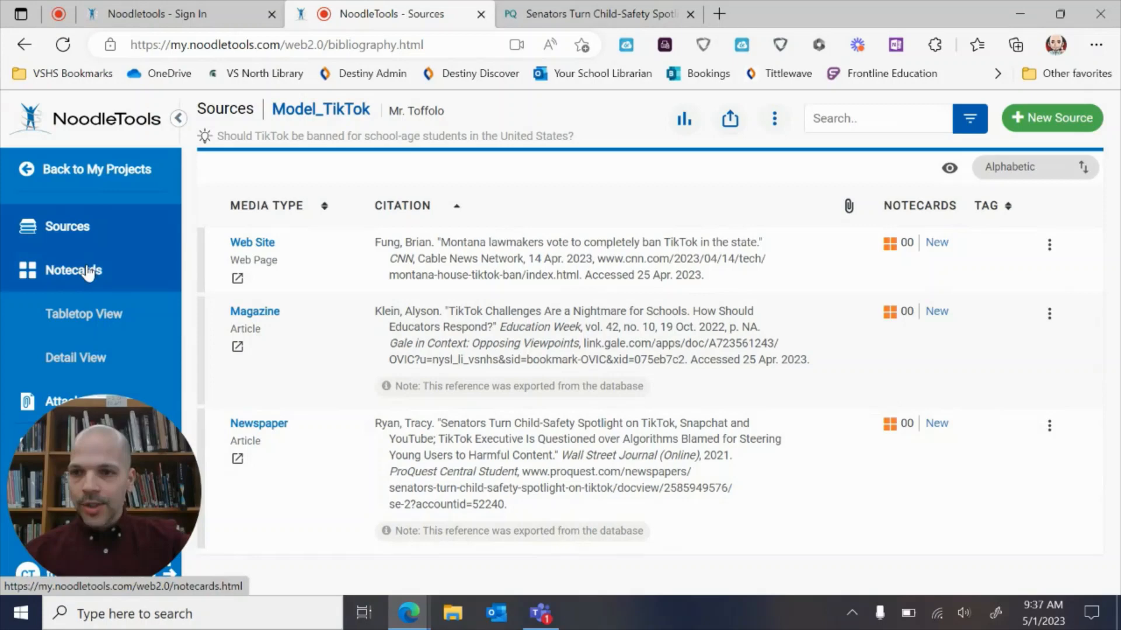
Open the Model_TikTok Notecards Tabletop View from the left sidebar.
left_click(73, 270)
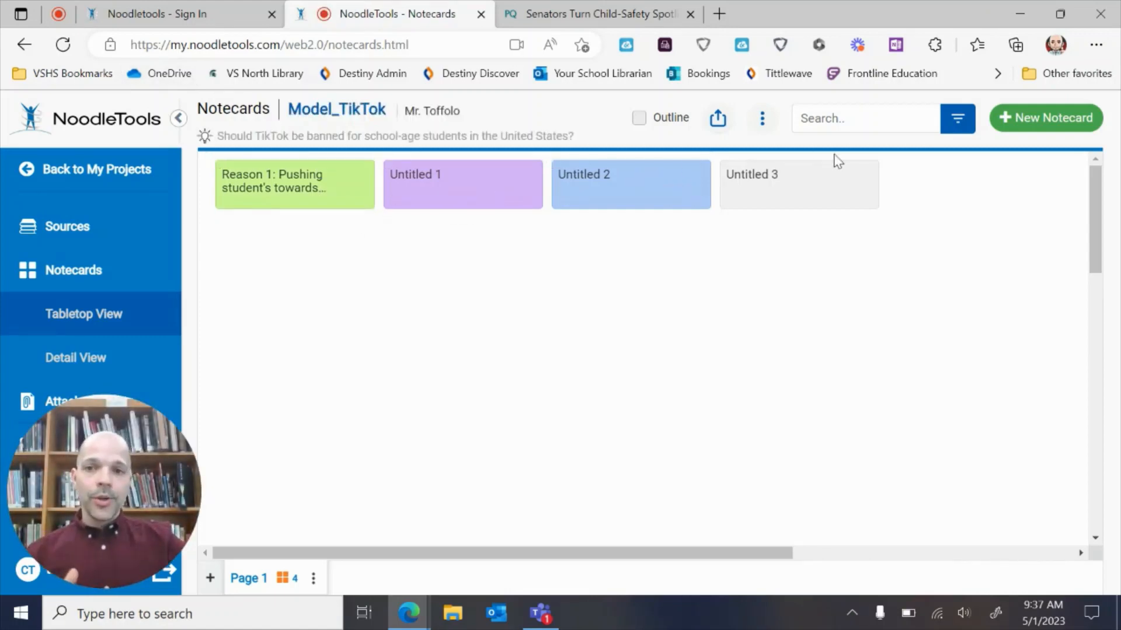
left_click(294, 181)
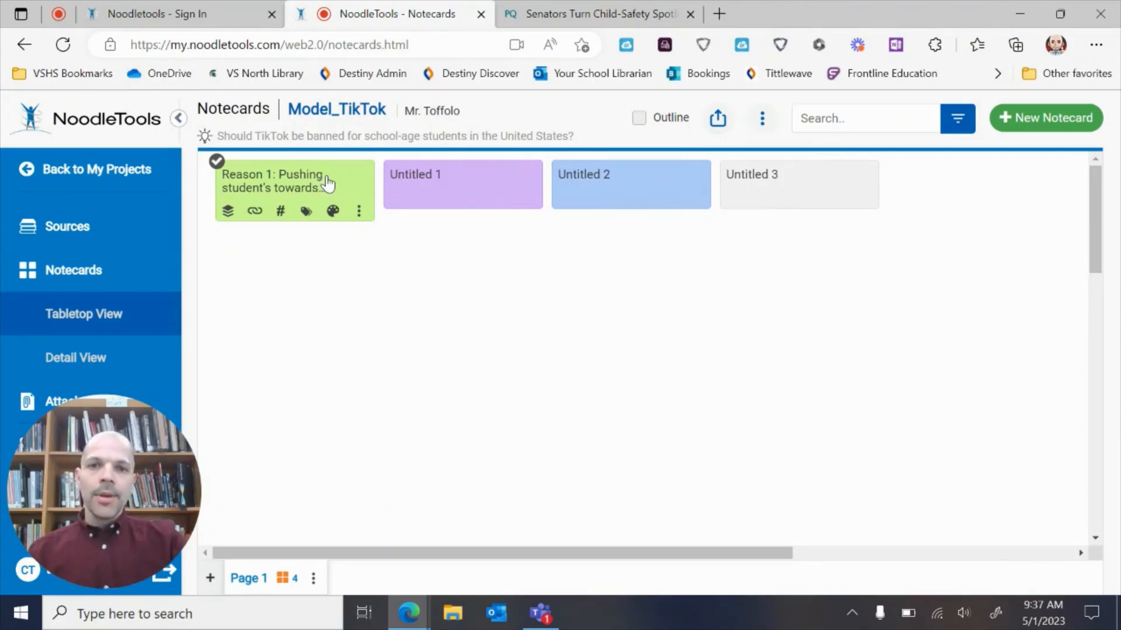
left_click(631, 175)
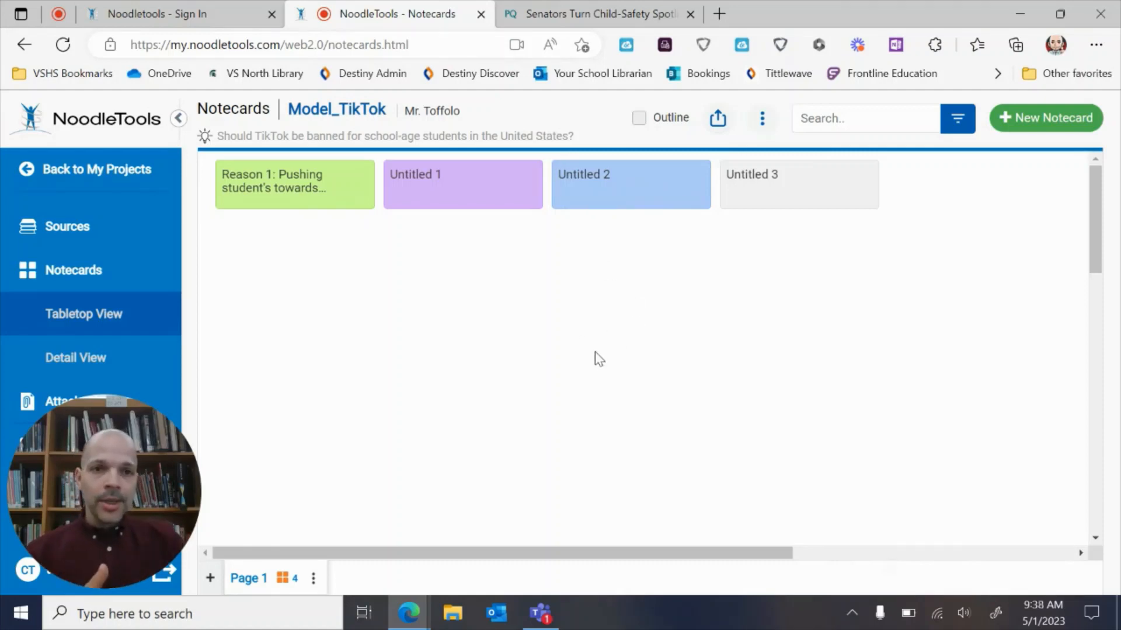
mouse_move(1054, 120)
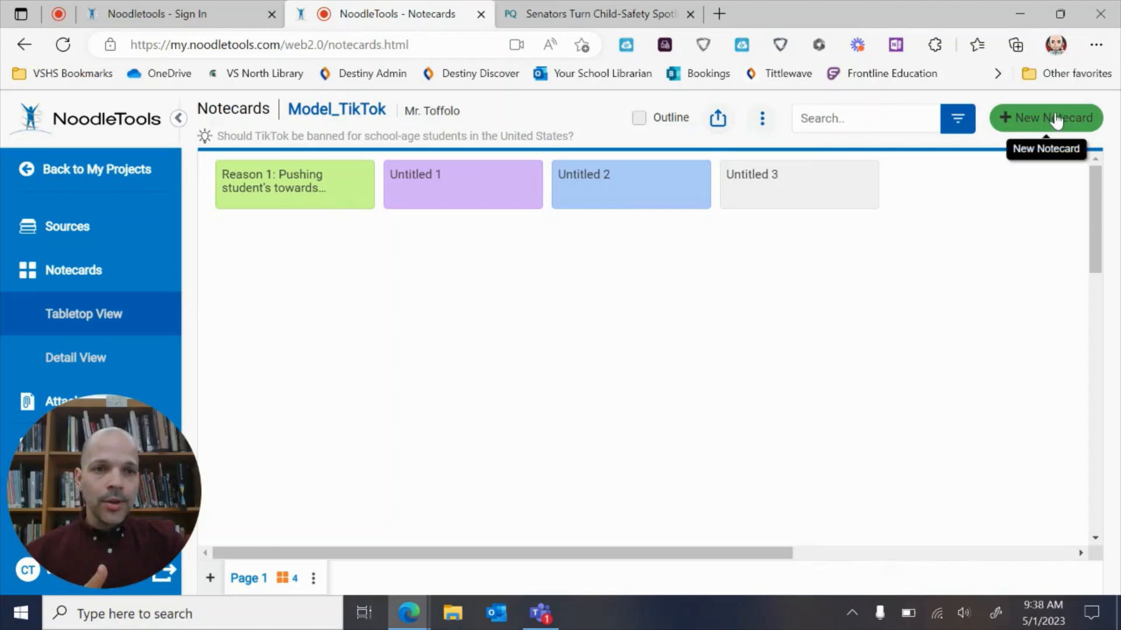
Create a blank new notecard, then return to the Wall Street Journal TikTok article.
left_click(1046, 118)
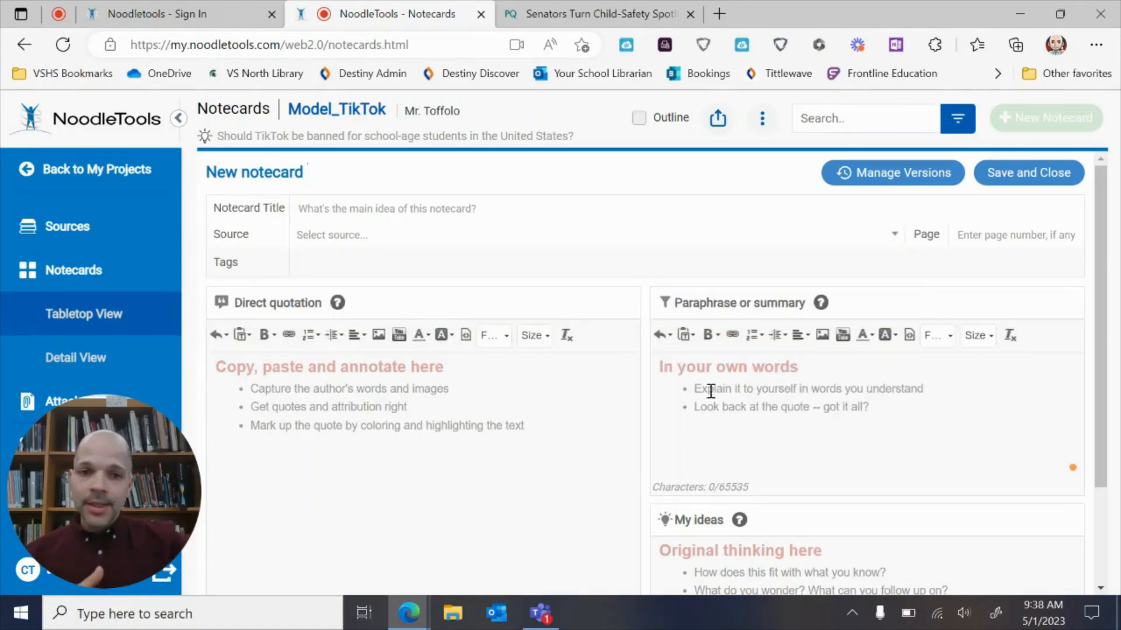
scroll("down", 3)
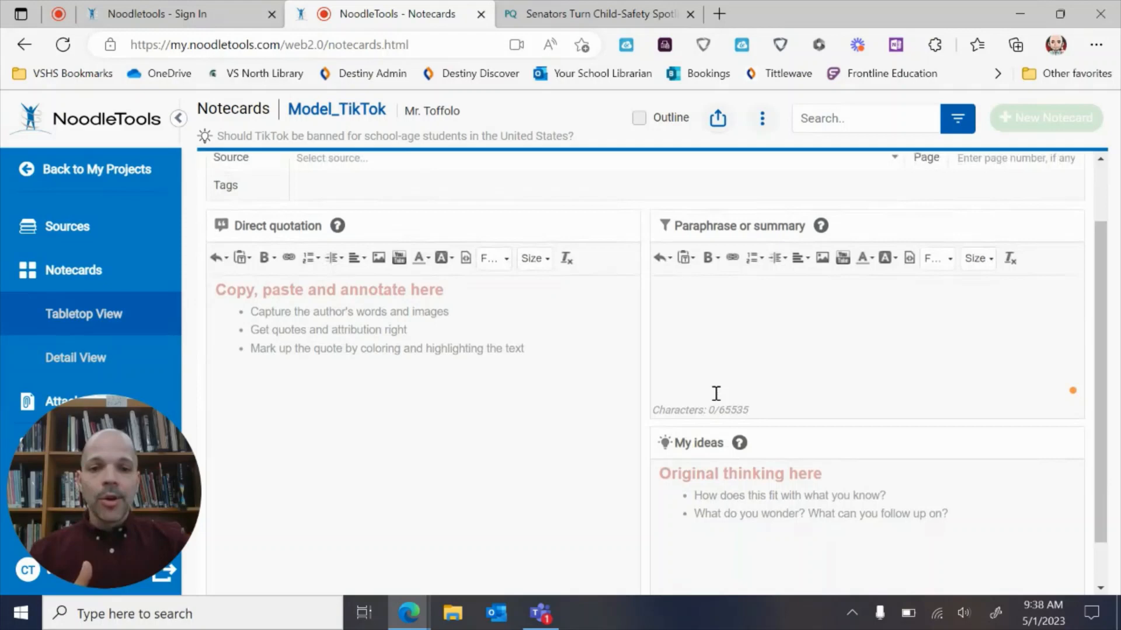
scroll("down", 3)
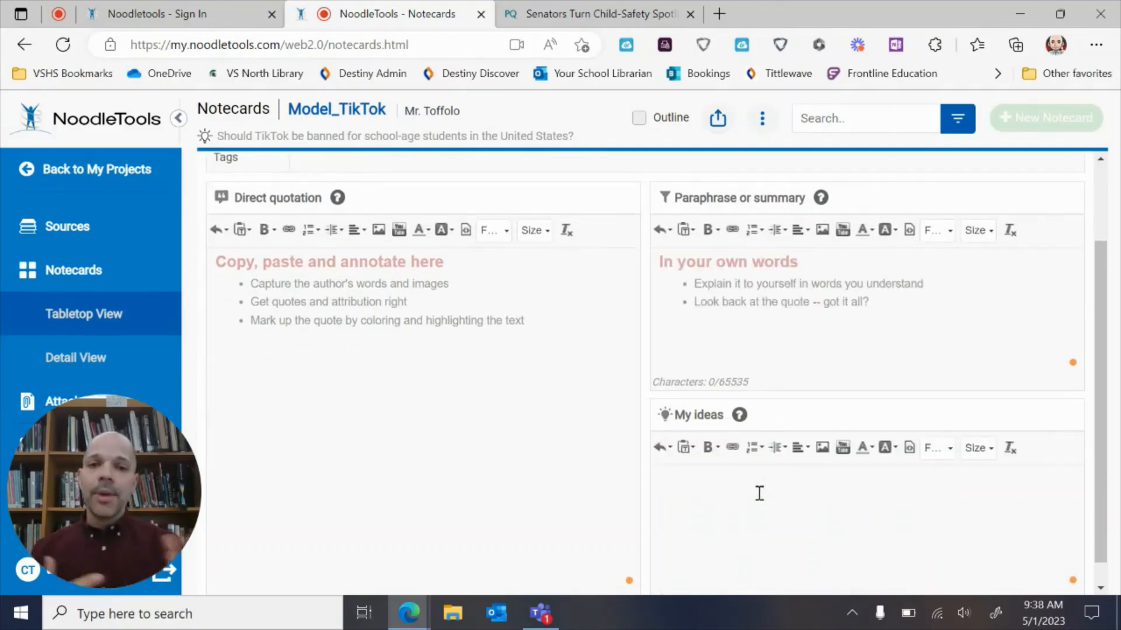
left_click(760, 493)
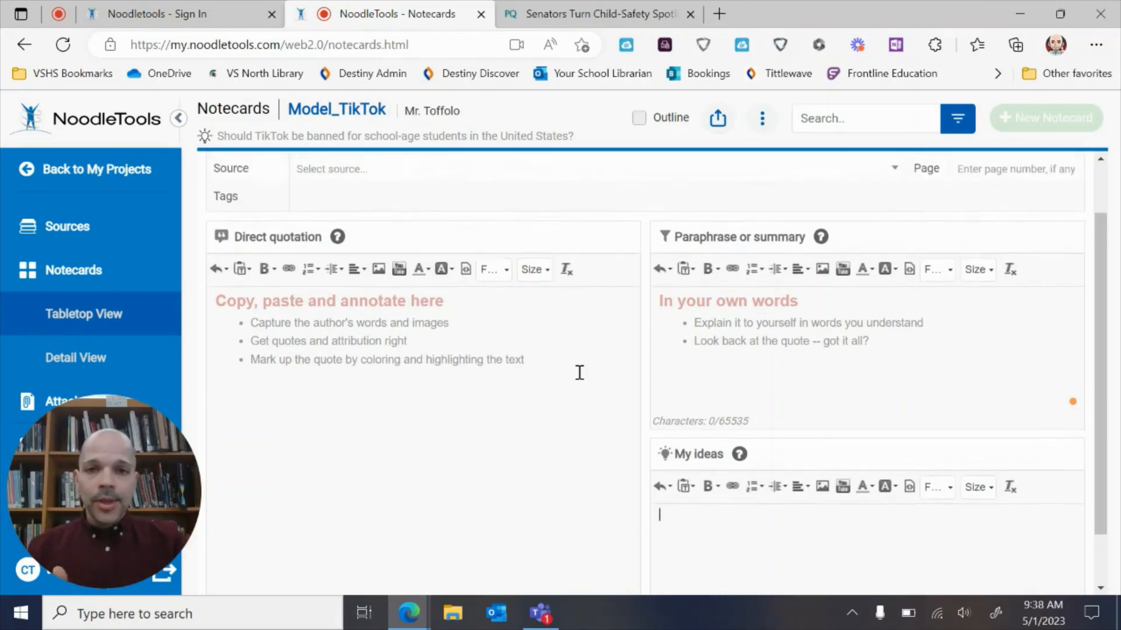
left_click(605, 13)
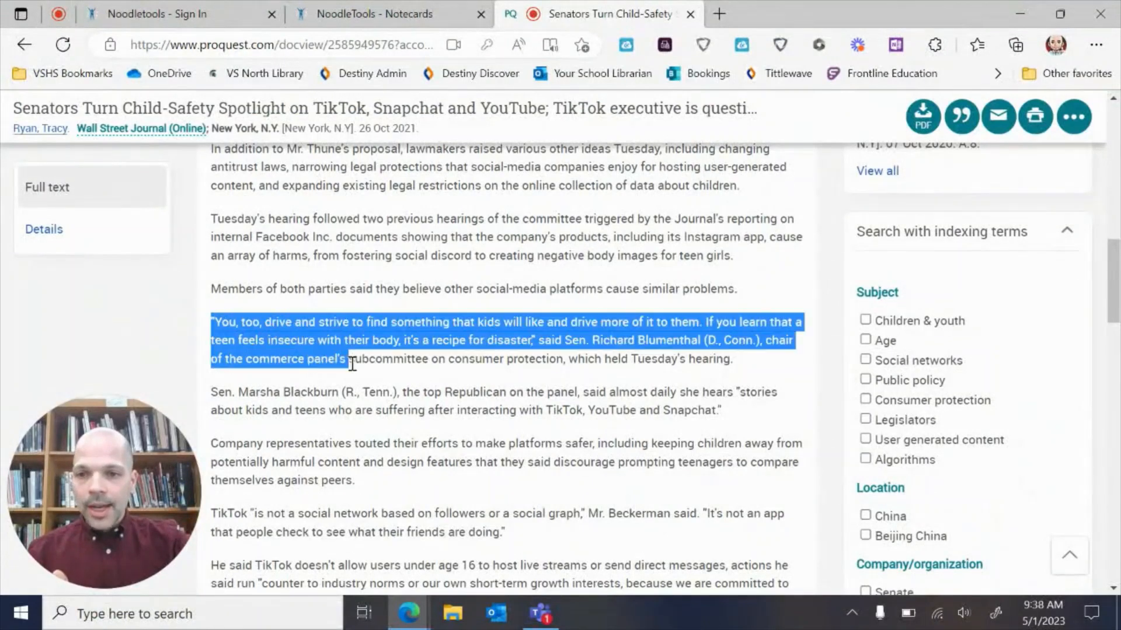
Copy the two paragraphs quoting senators, then go back to the new notecard.
left_click_drag(350, 359, 736, 410)
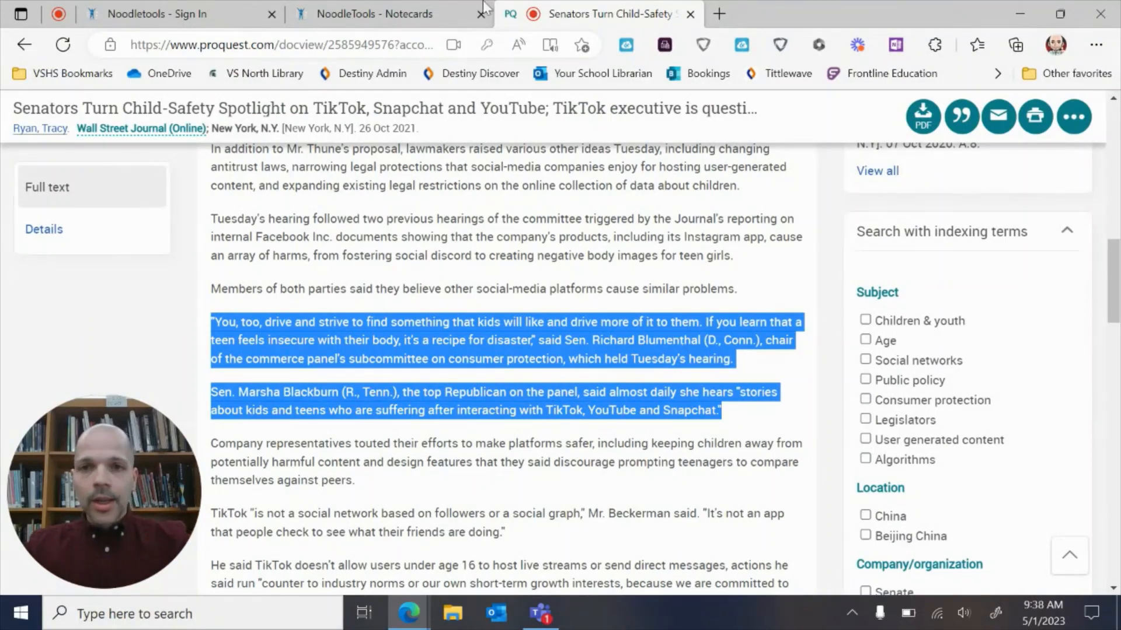
left_click(380, 14)
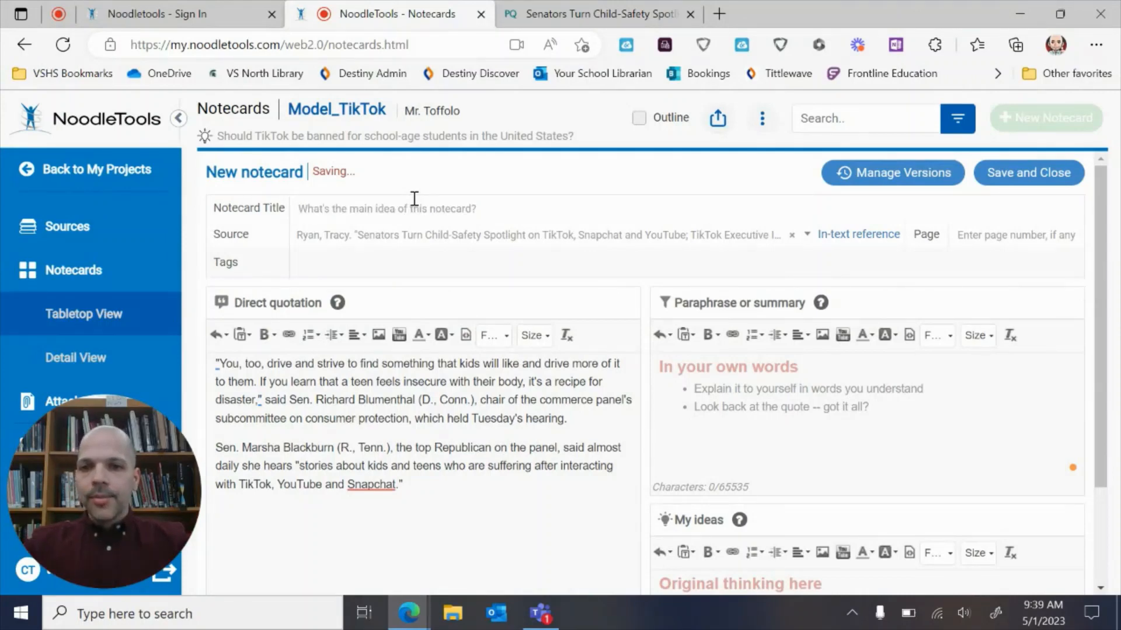
Title the notecard 'Notecard #2' and save it to the project board.
type("Notecard @")
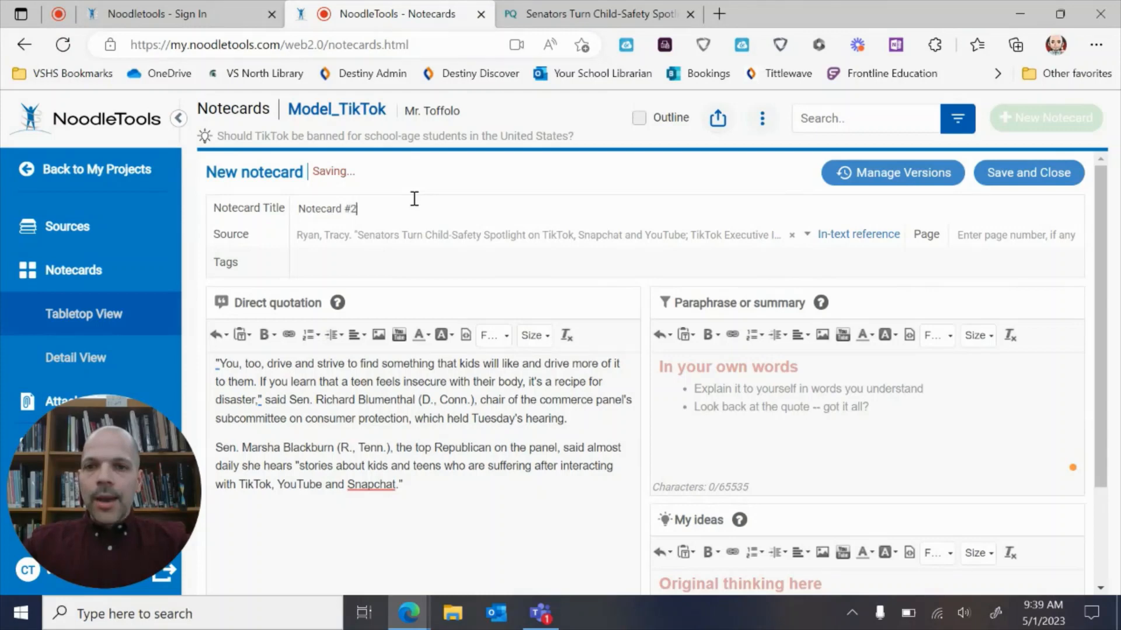
scroll("down", 3)
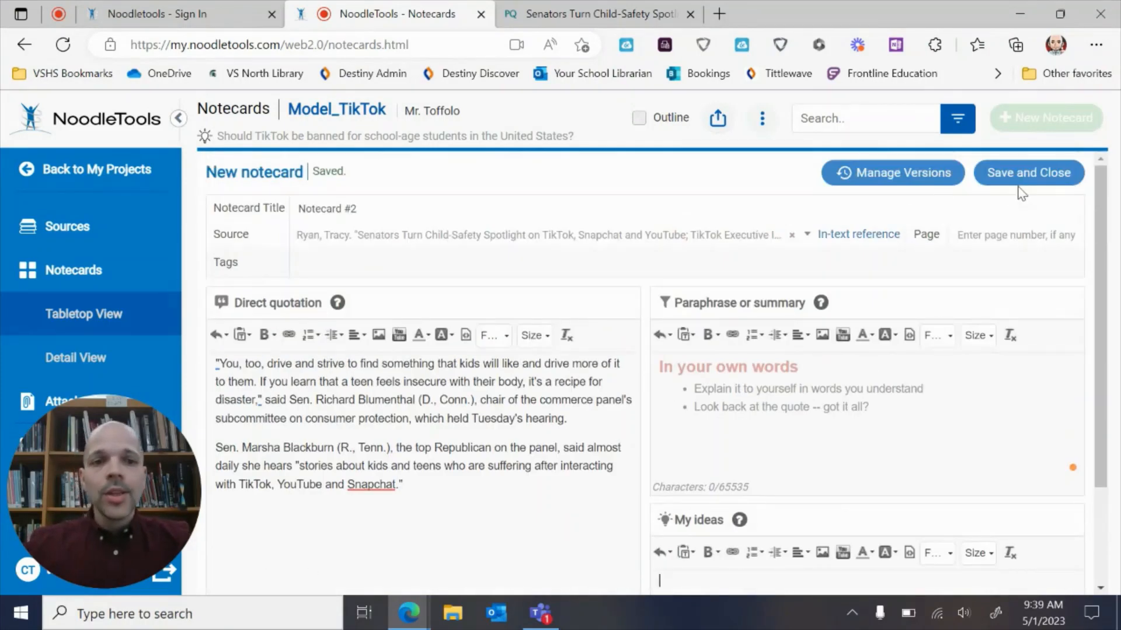
mouse_move(1036, 179)
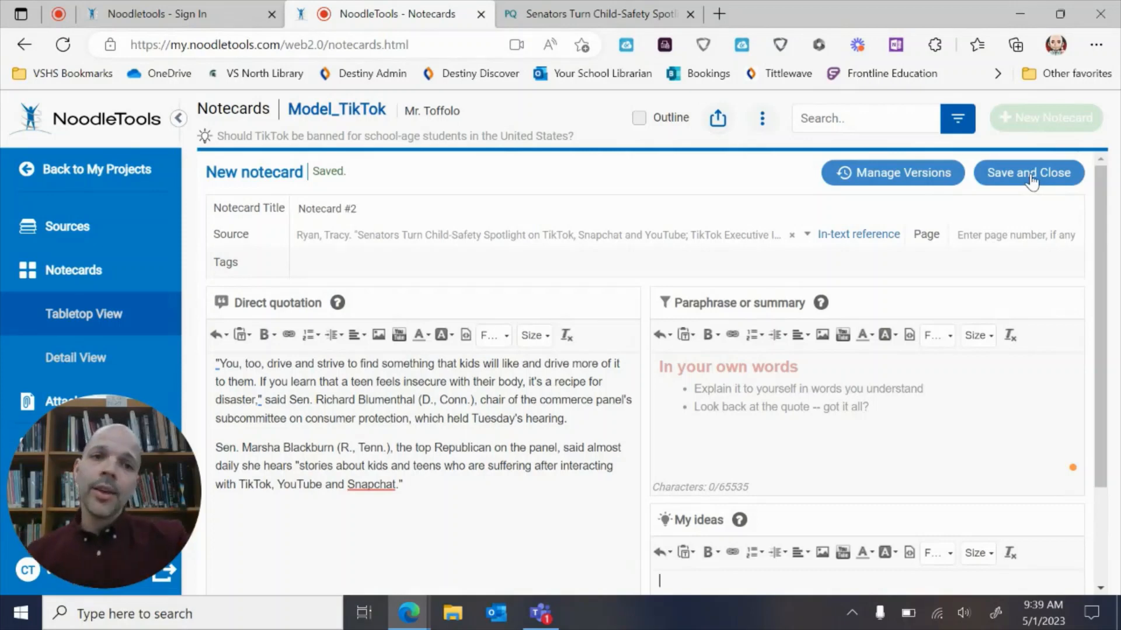
left_click(1028, 173)
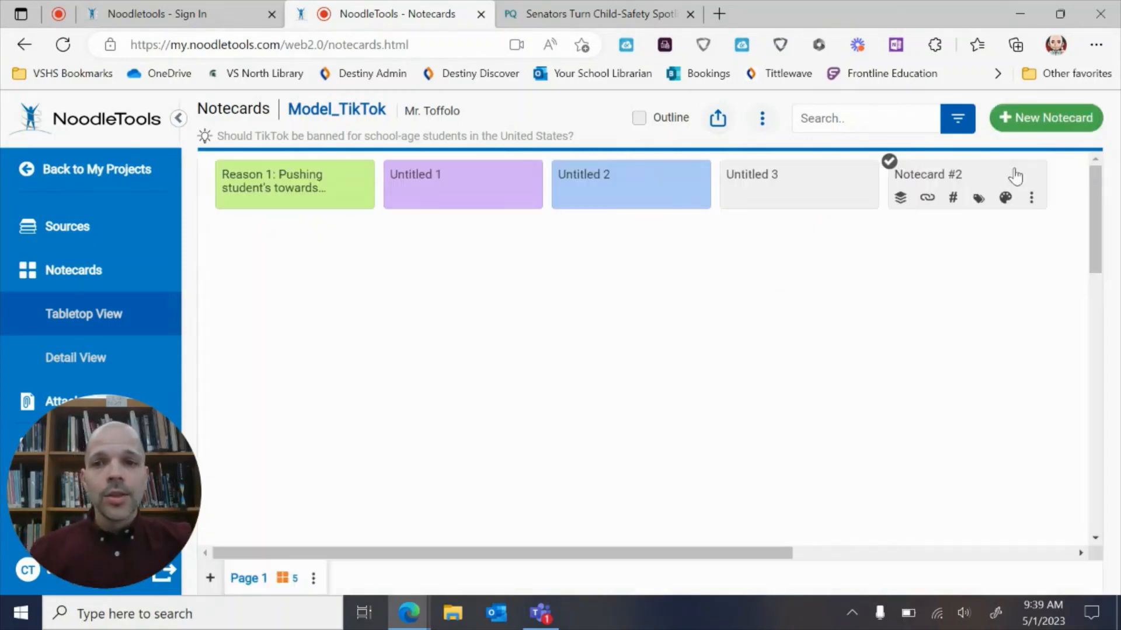
Move Notecard #2 aside on the board and open the green 'Reason 1' notecard.
left_click_drag(927, 185, 565, 275)
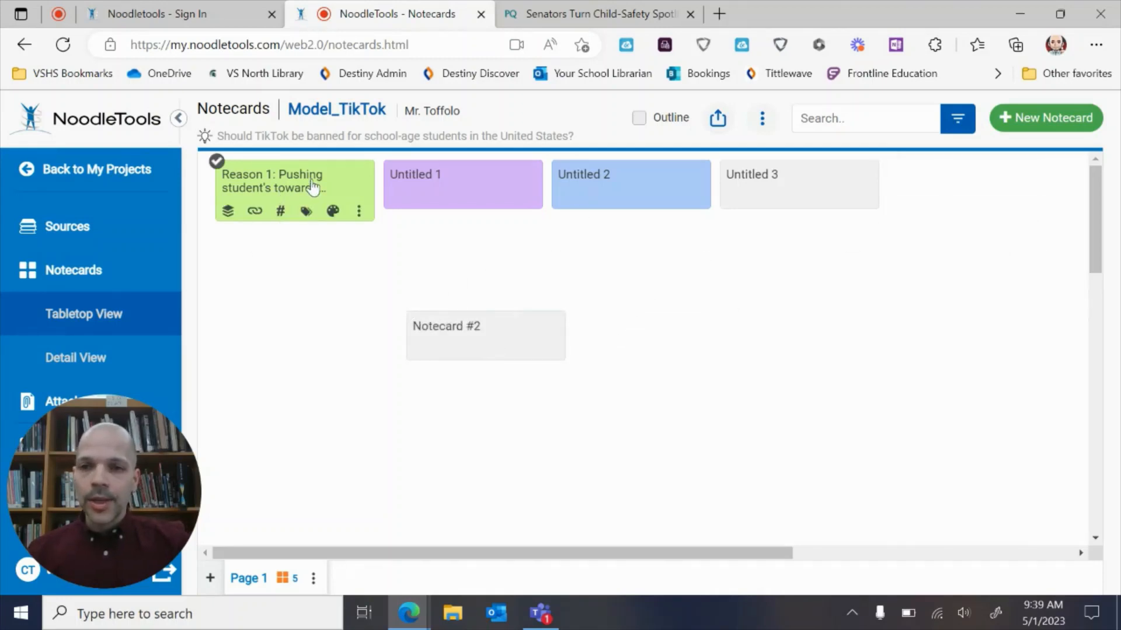
double_click(280, 181)
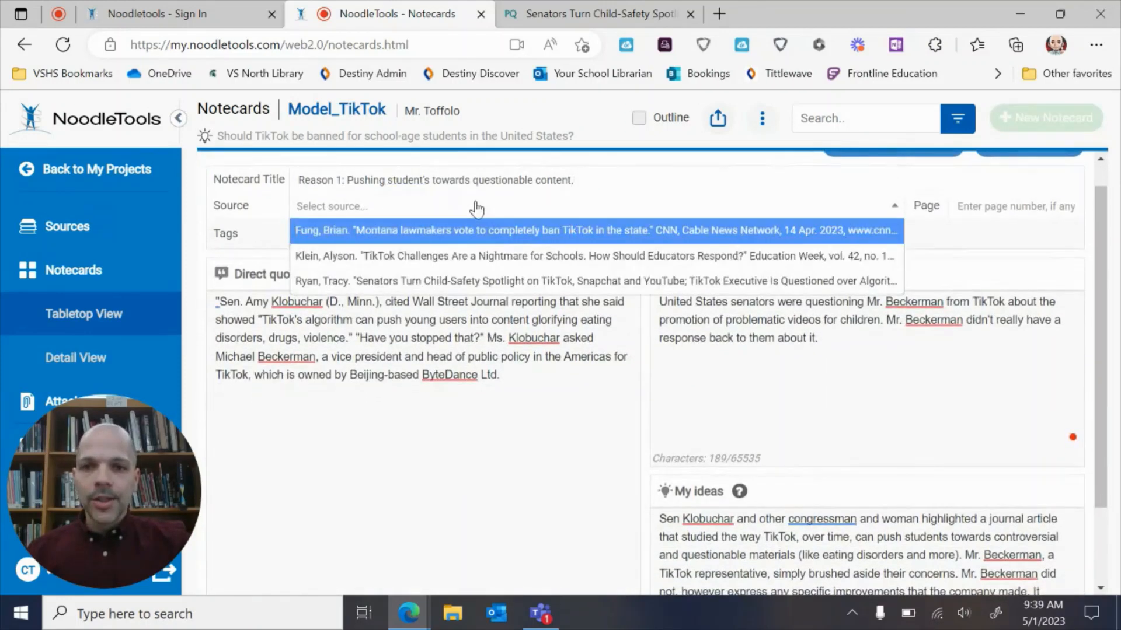
mouse_move(467, 263)
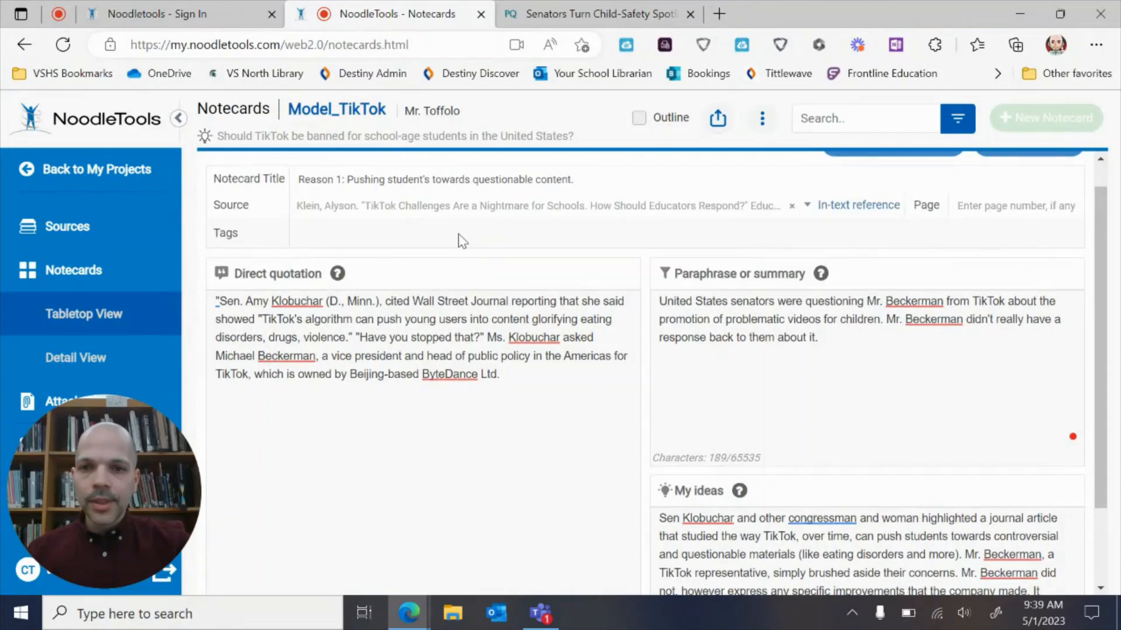
scroll("down", 3)
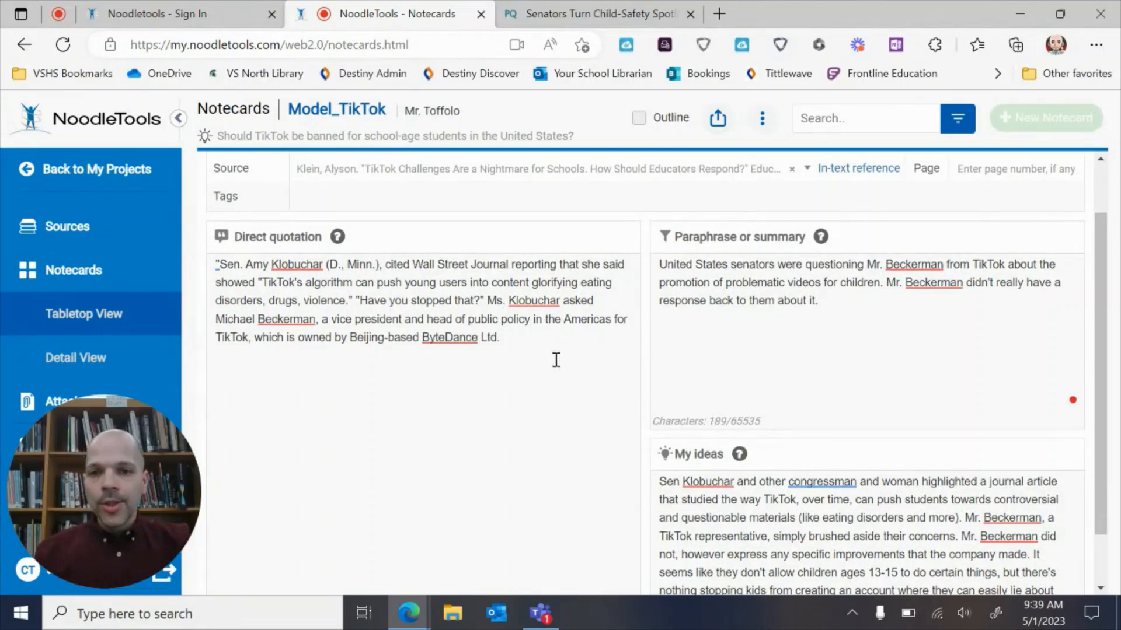
left_click(872, 307)
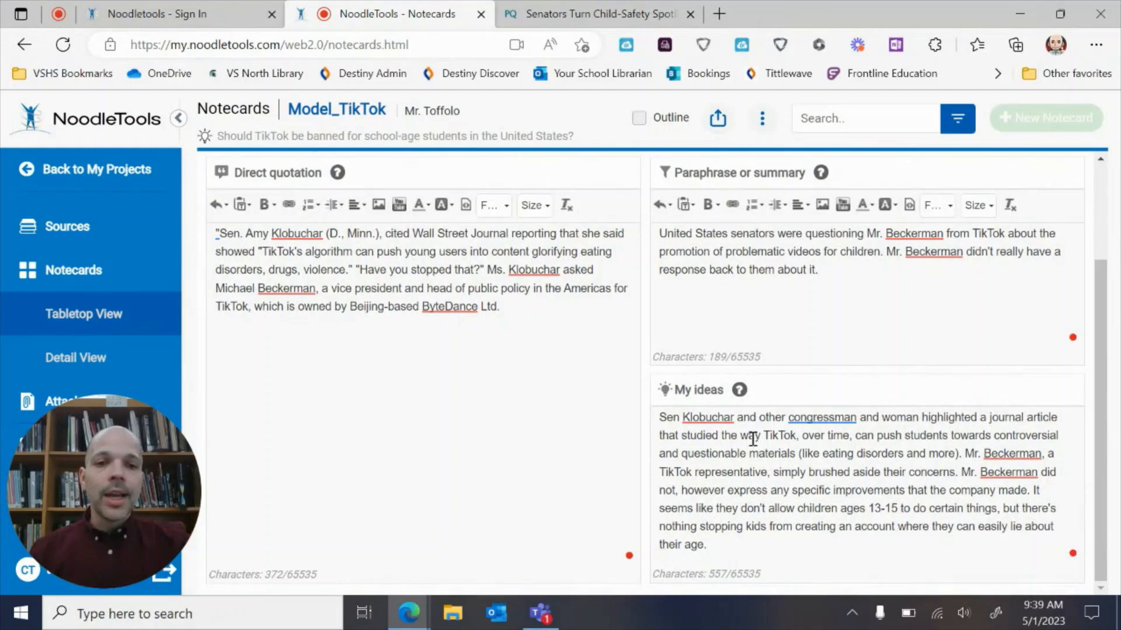
mouse_move(449, 143)
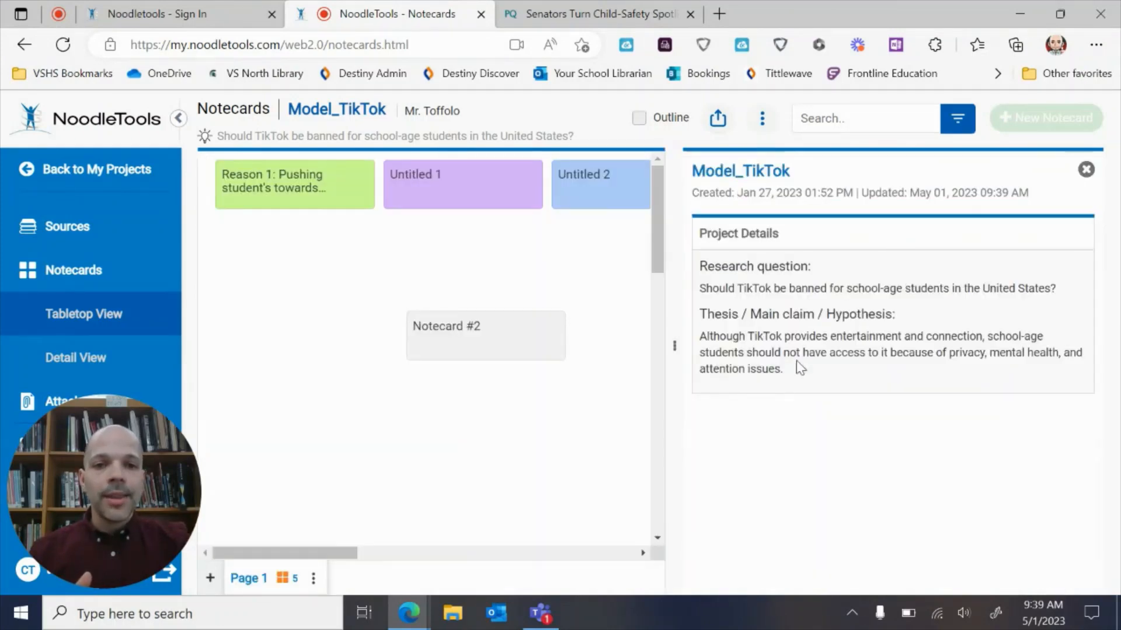
mouse_move(806, 367)
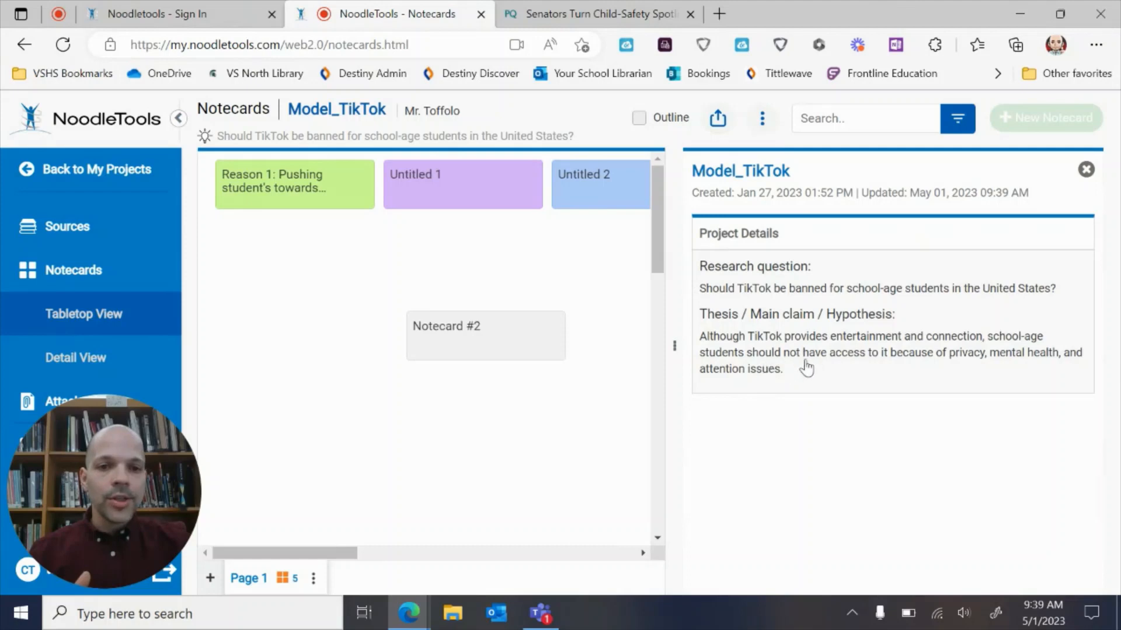
mouse_move(757, 357)
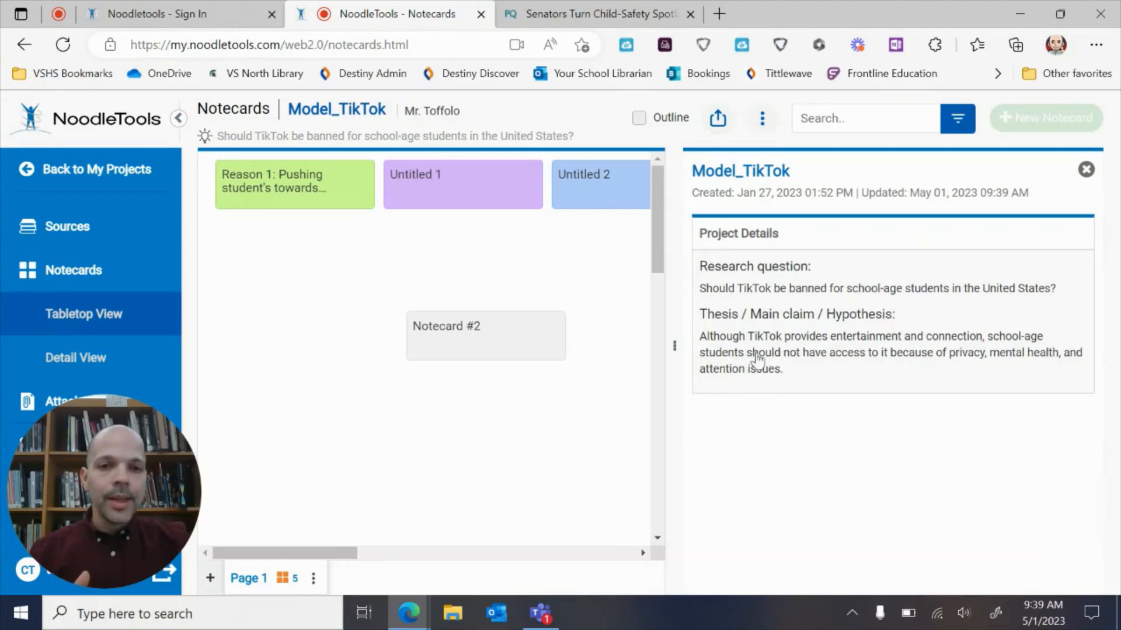
mouse_move(293, 182)
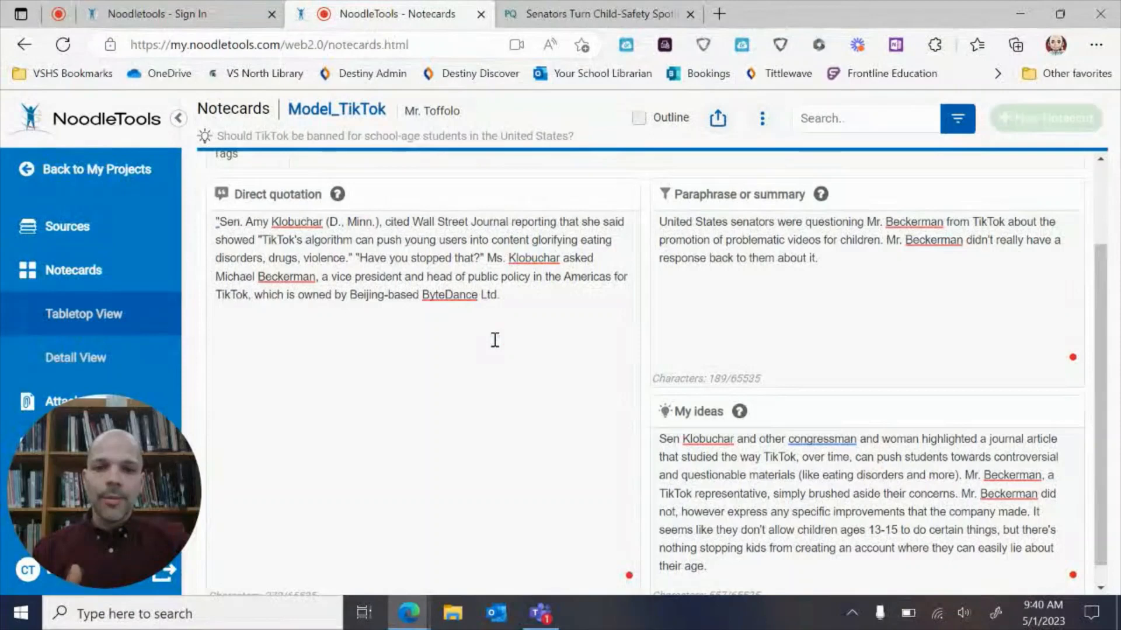
Scroll the Reason 1 notecard to review its Klobuchar quotation, paraphrase and ideas.
scroll("down", 3)
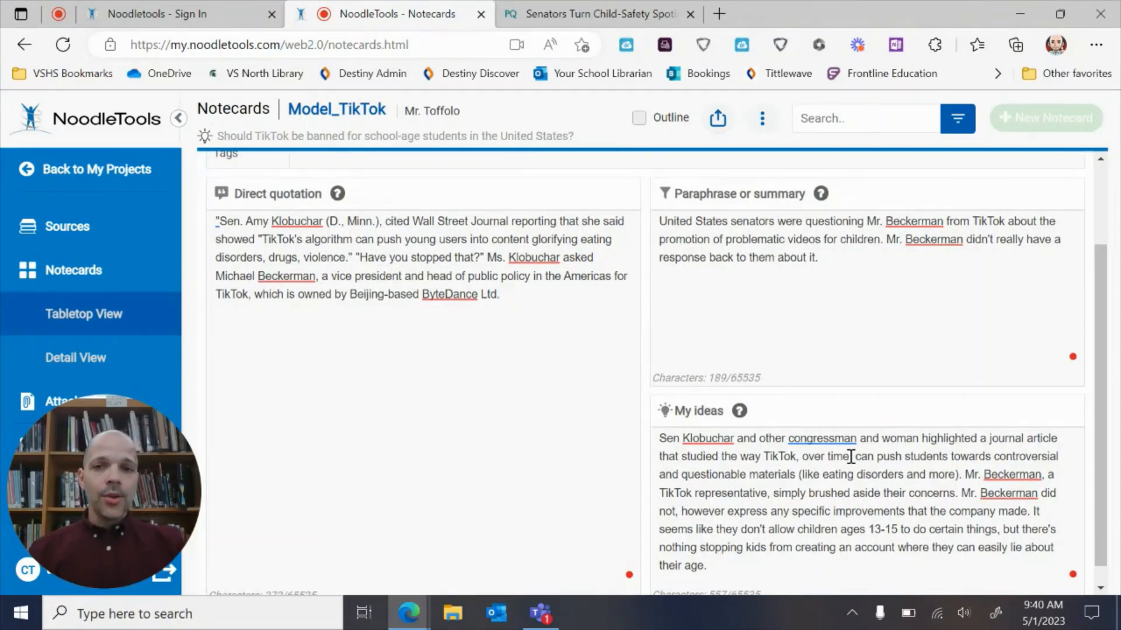
mouse_move(717, 118)
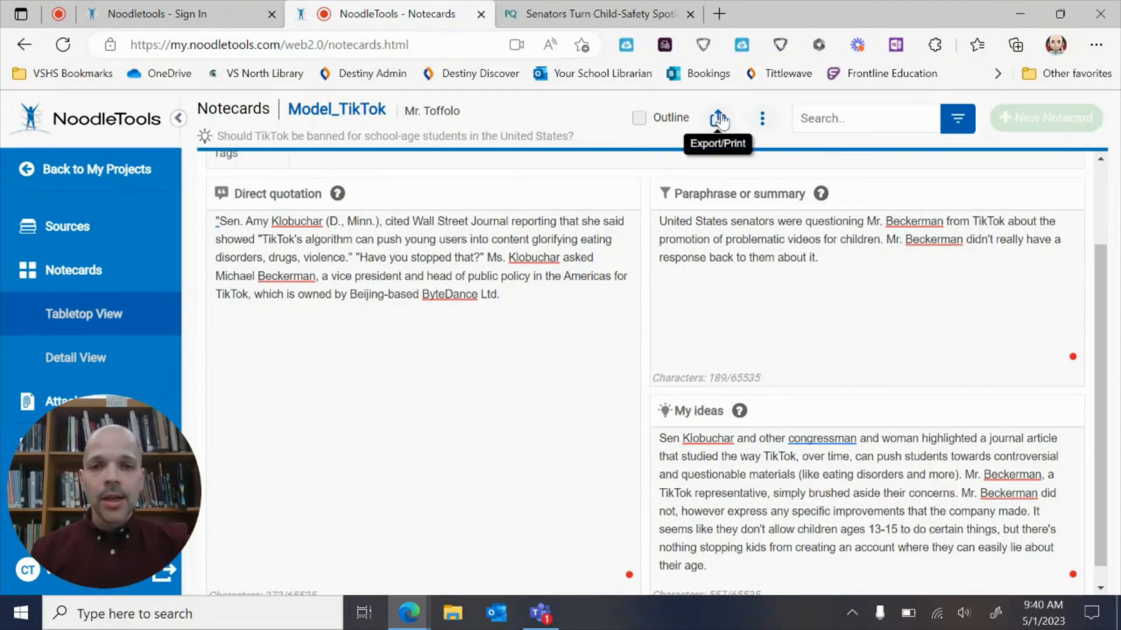
Export the Model_TikTok notecards using Print/Export to Word.
left_click(719, 117)
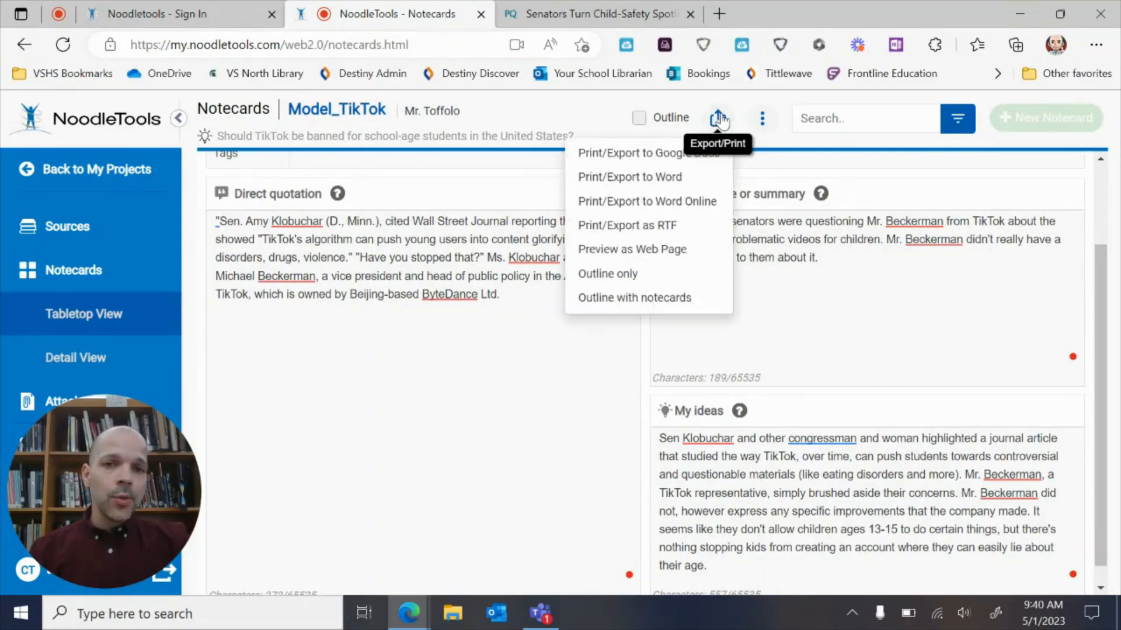
mouse_move(681, 181)
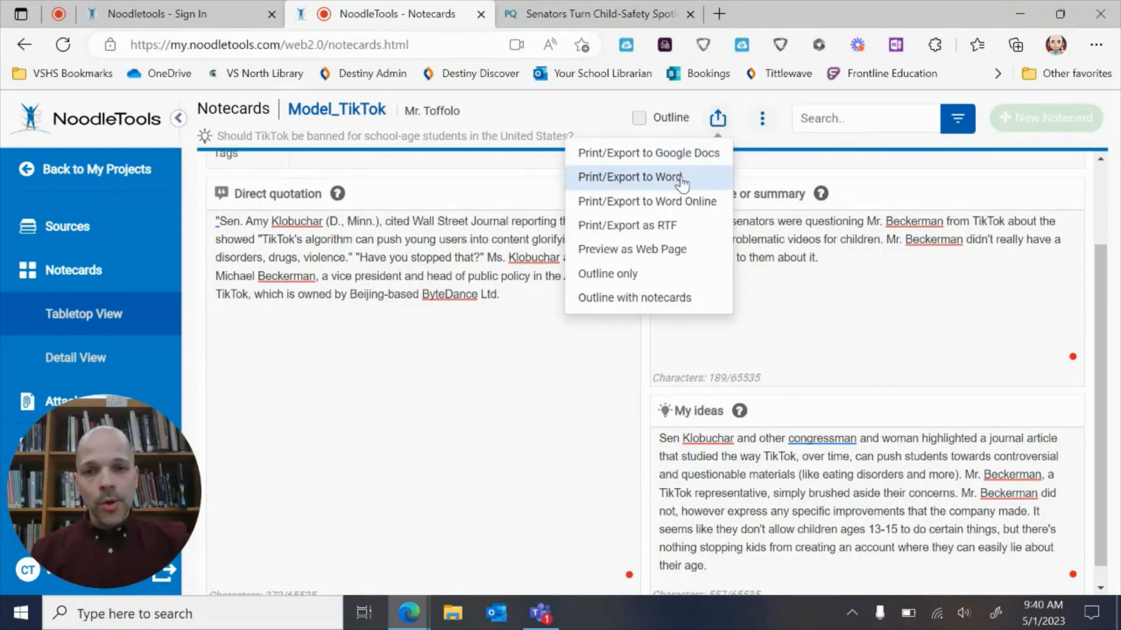
left_click(631, 178)
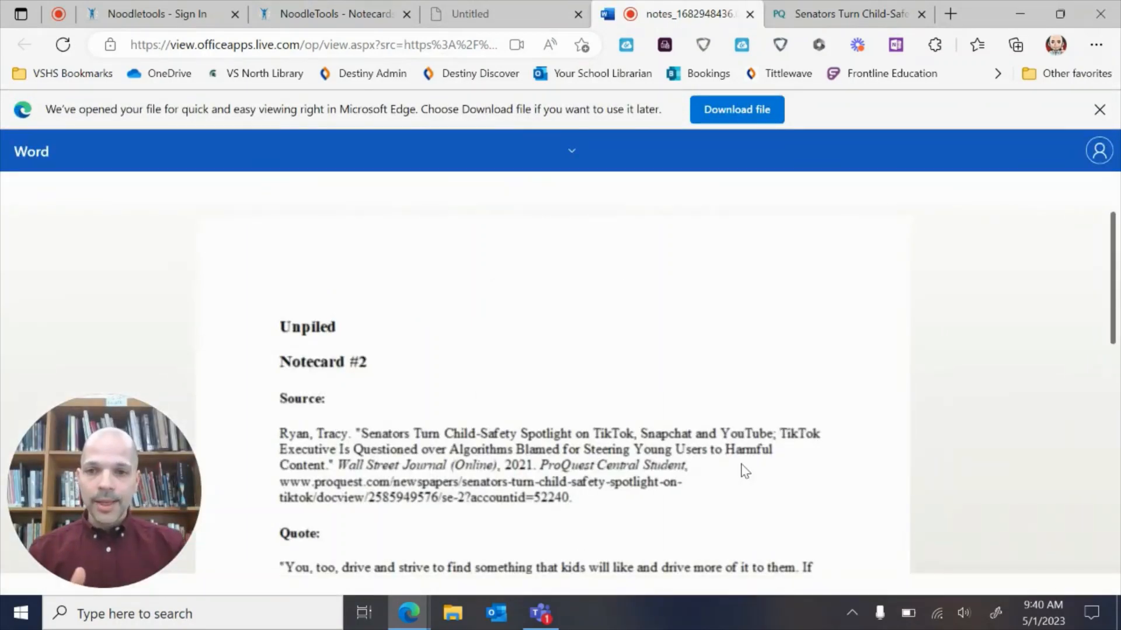
Scroll the exported notes to read Notecard #2's Ryan source and full quote.
scroll("down", 3)
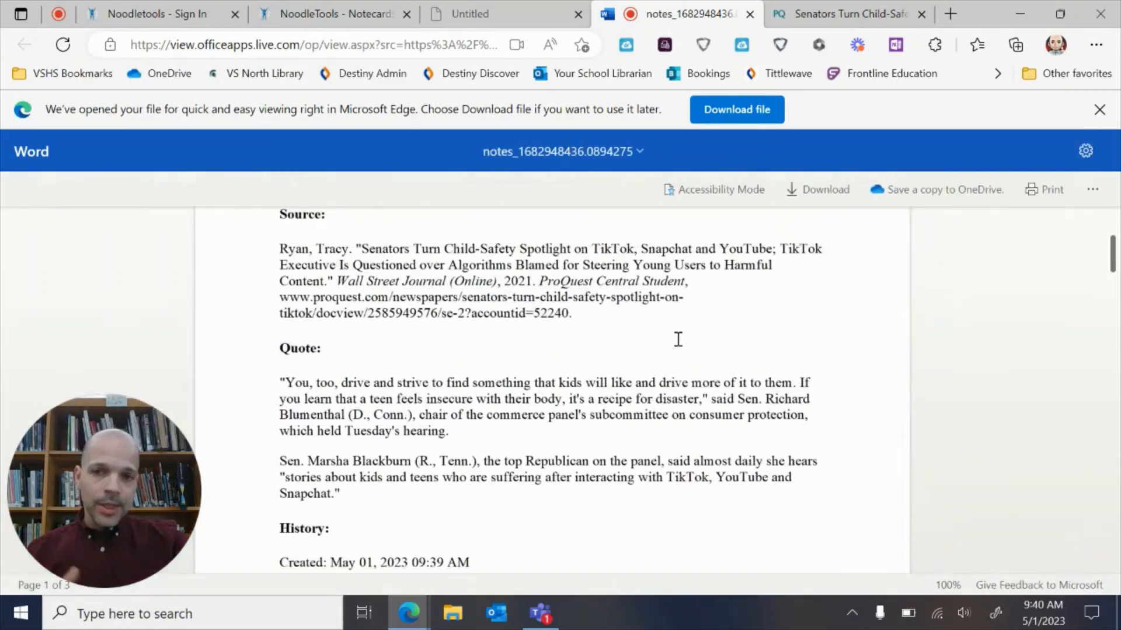
scroll("down", 3)
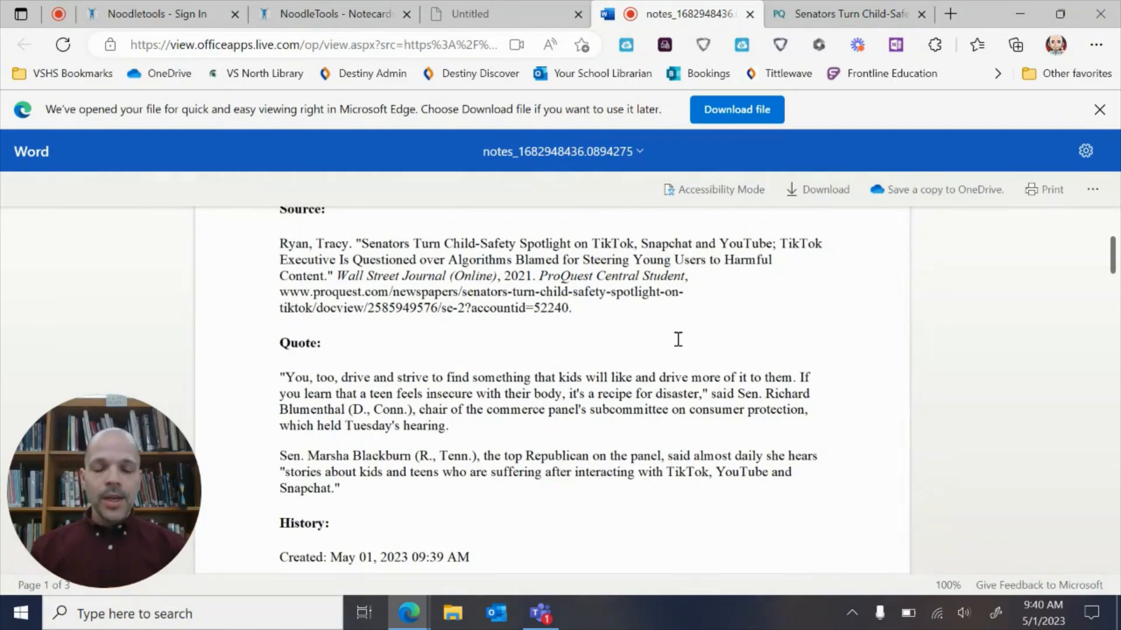